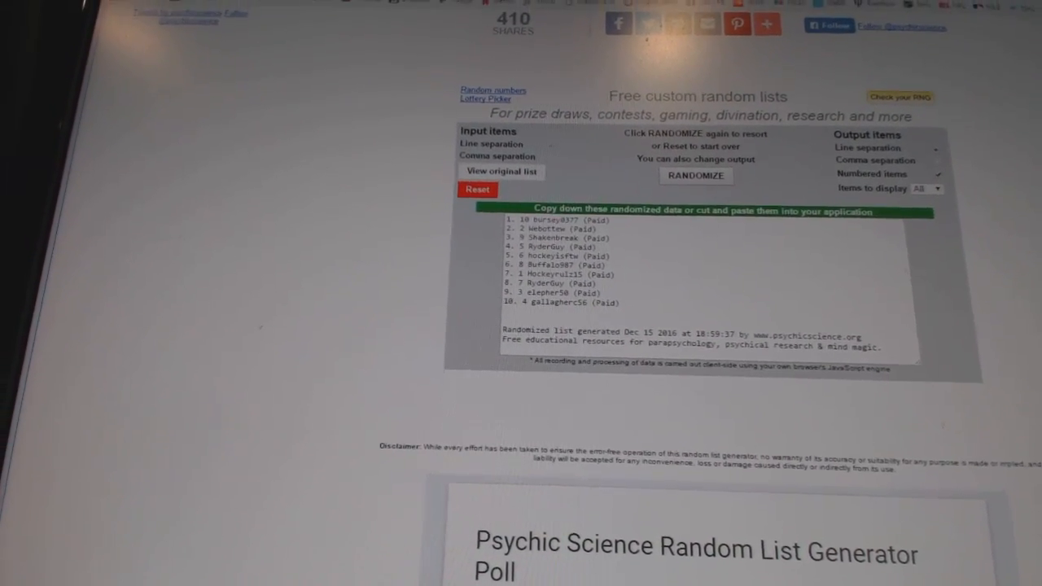
Copy the randomized participant list, then reshuffle the 30 team cities into a new random order.
left_click(697, 176)
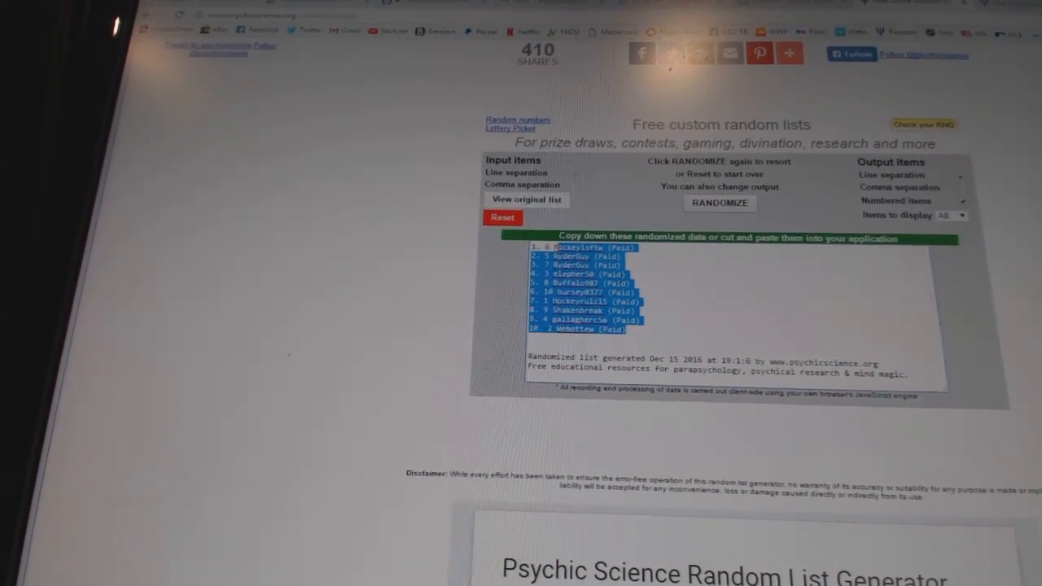
right_click(586, 293)
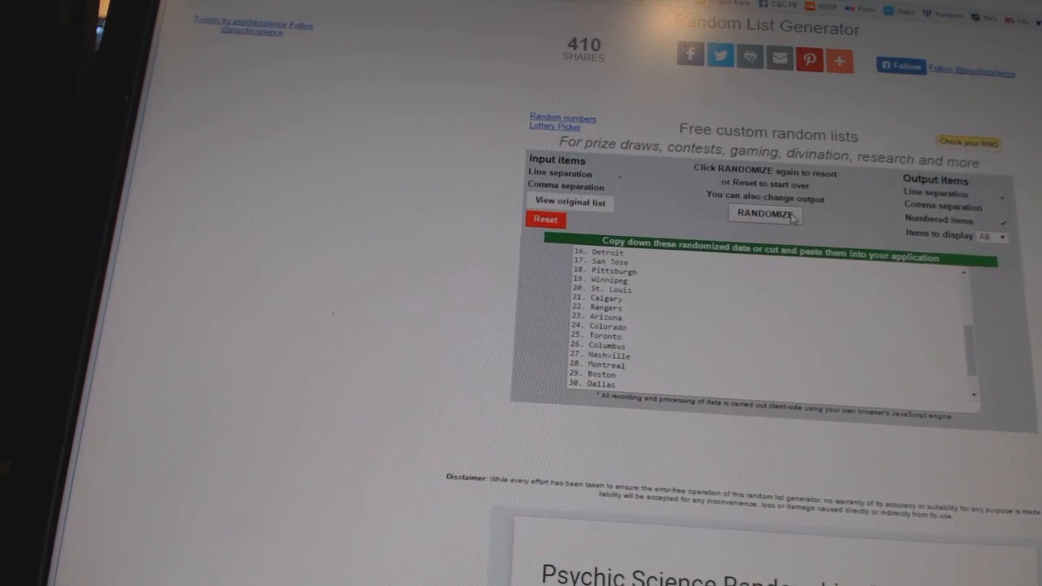
left_click(764, 215)
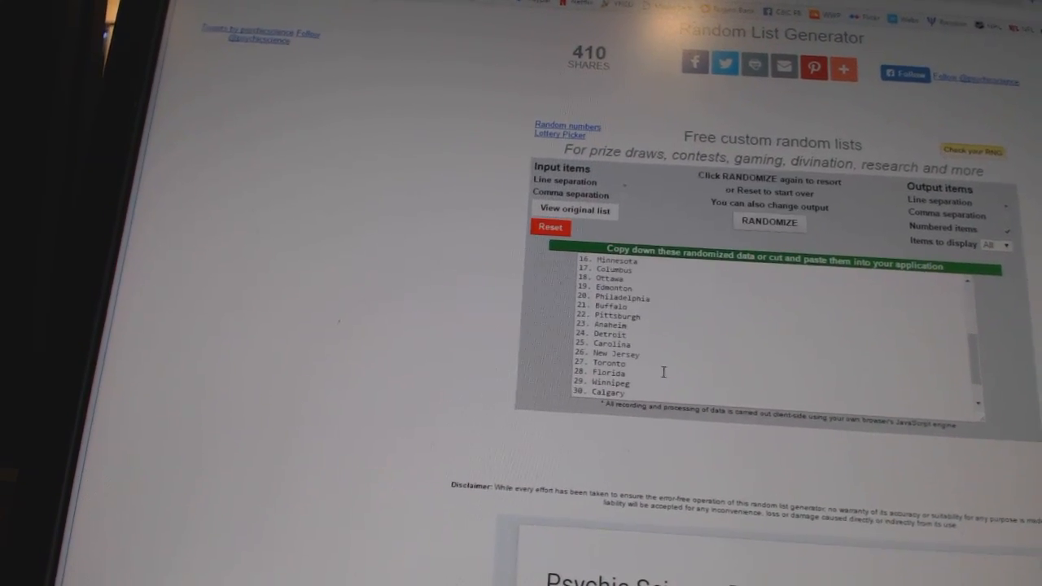